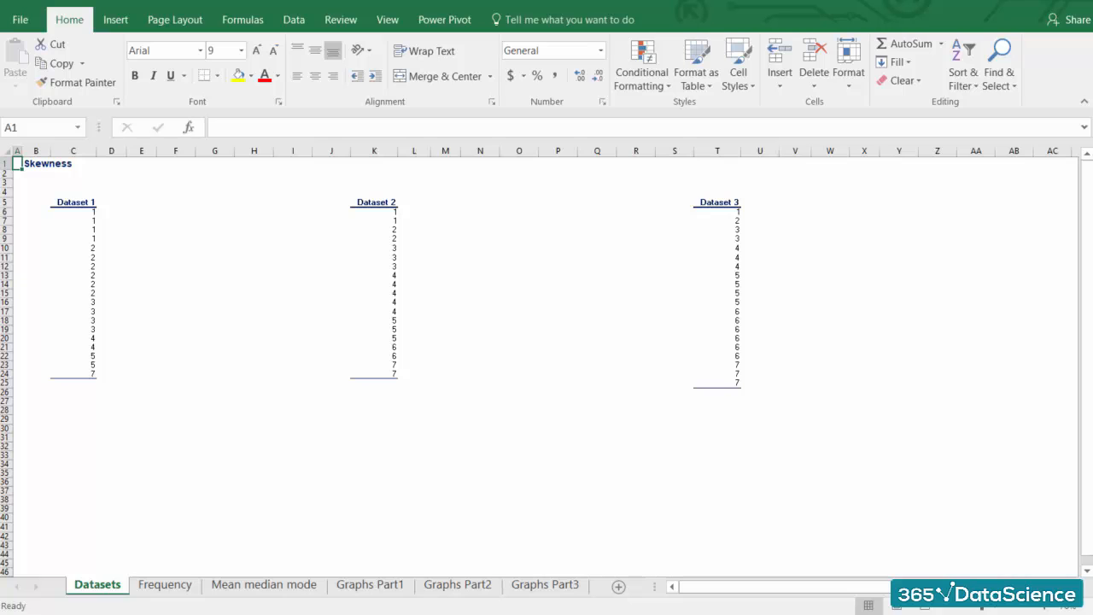
Switch to the Frequency sheet showing interval frequency tables for the three datasets.
{"action": "left_click", "coordinate": [164, 584]}
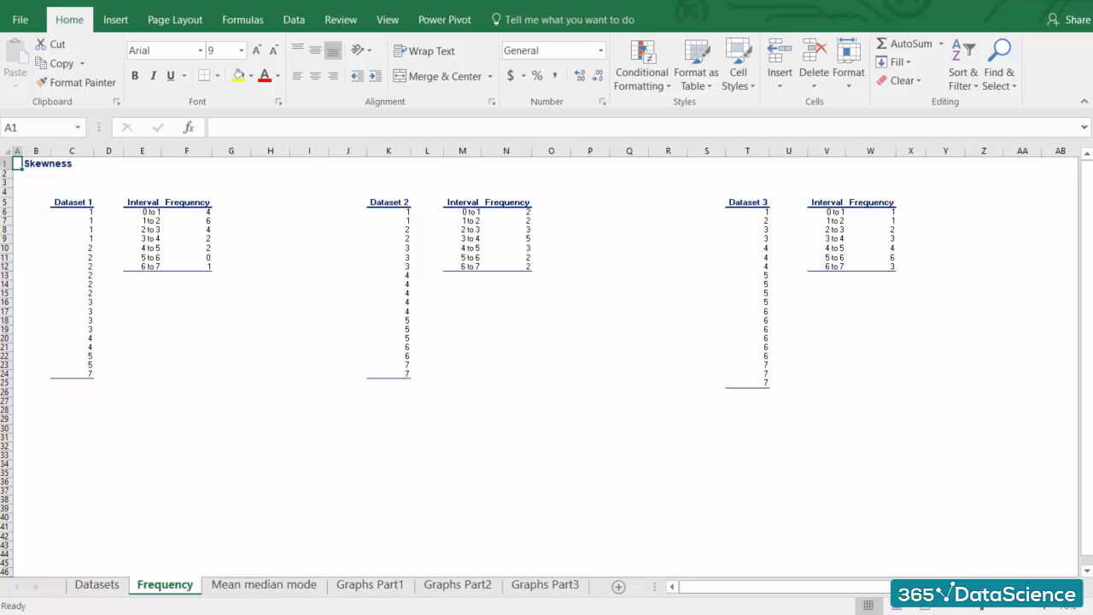
View the Mean median mode sheet, then the Graphs Part1 sheet.
{"action": "left_click", "coordinate": [263, 584]}
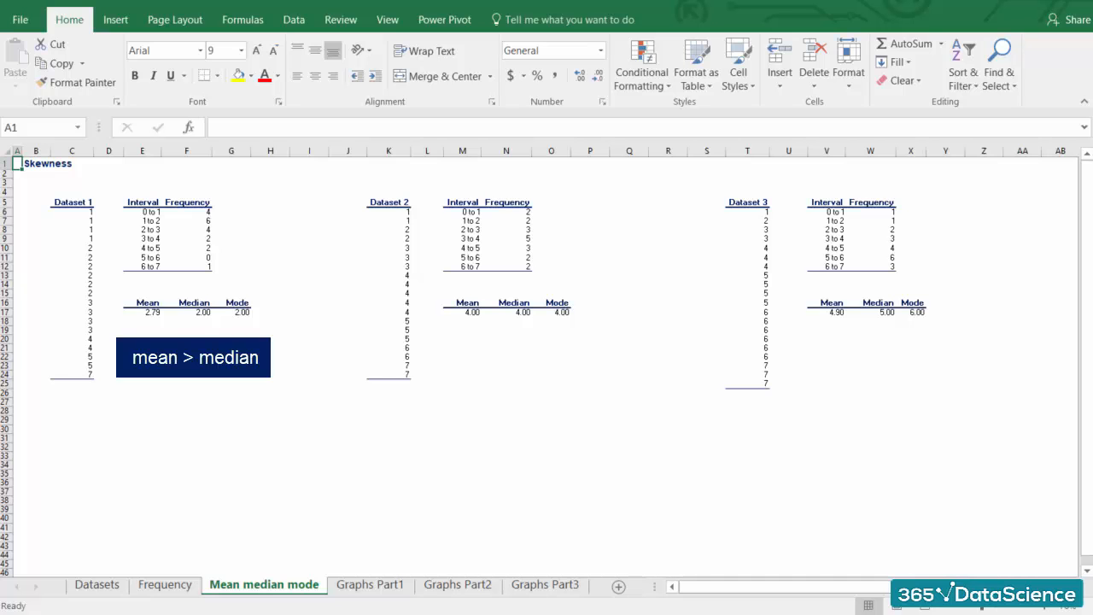
{"action": "left_click", "coordinate": [370, 584]}
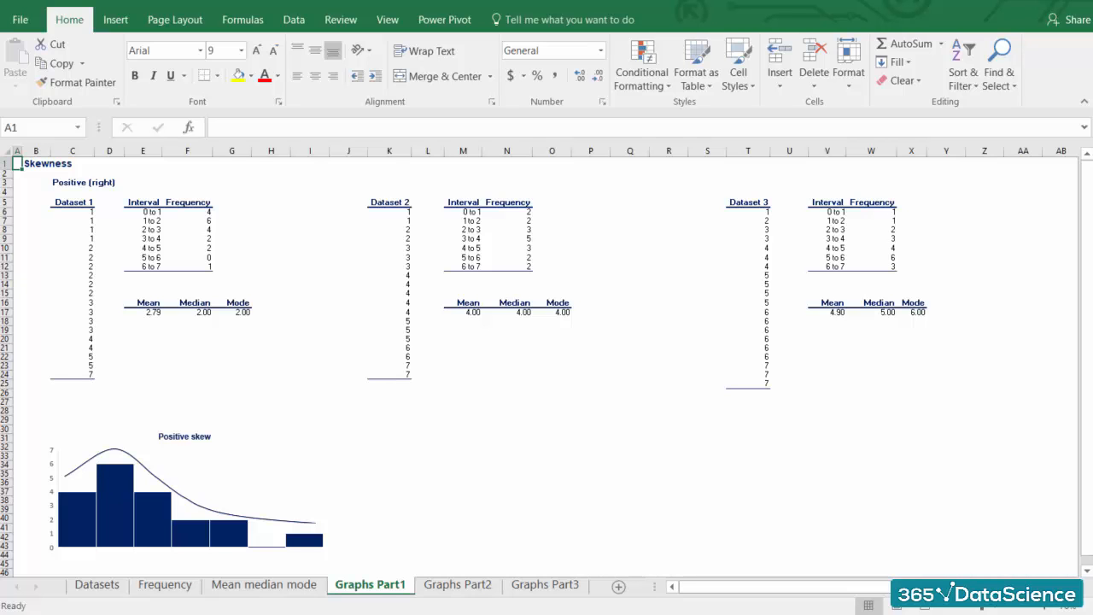
Switch to the Graphs Part2 sheet with the zero-skew histogram for Dataset 2.
{"action": "left_click", "coordinate": [457, 584]}
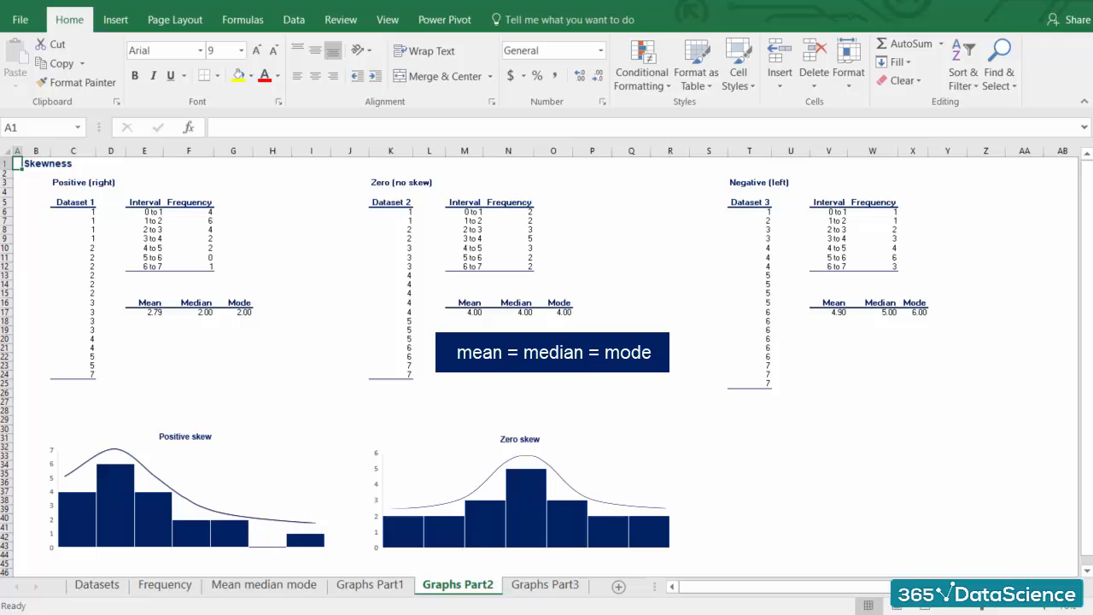